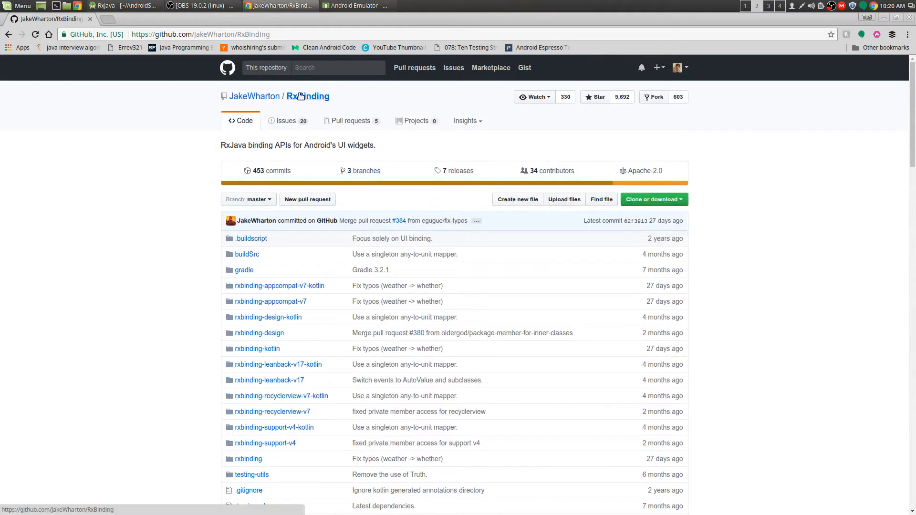
Point out the EditText in the layout preview, then switch to MainActivity.kt's onCreate code.
scroll(down, 3)
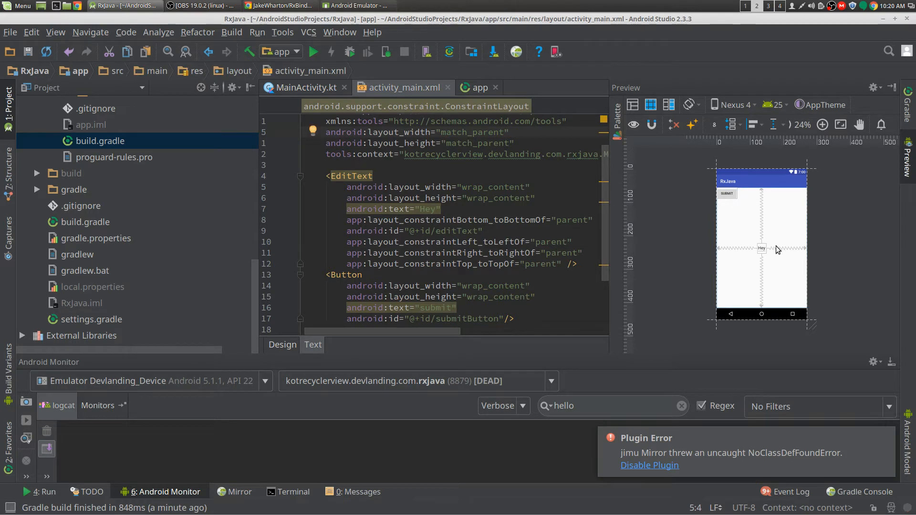
click(762, 248)
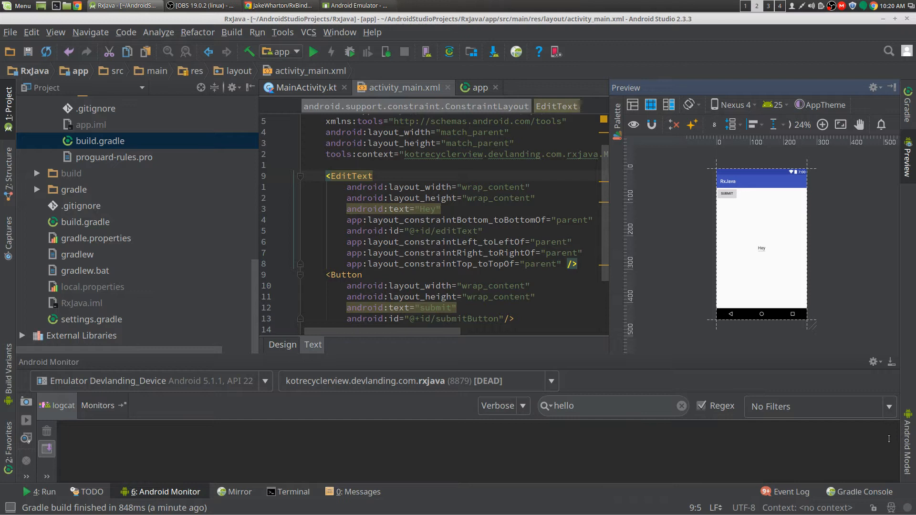
mouse_move(790, 440)
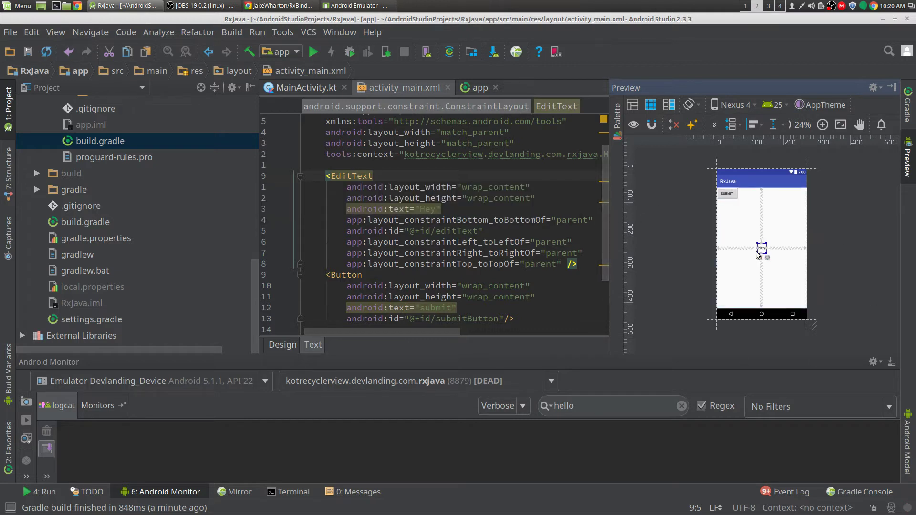
click(304, 87)
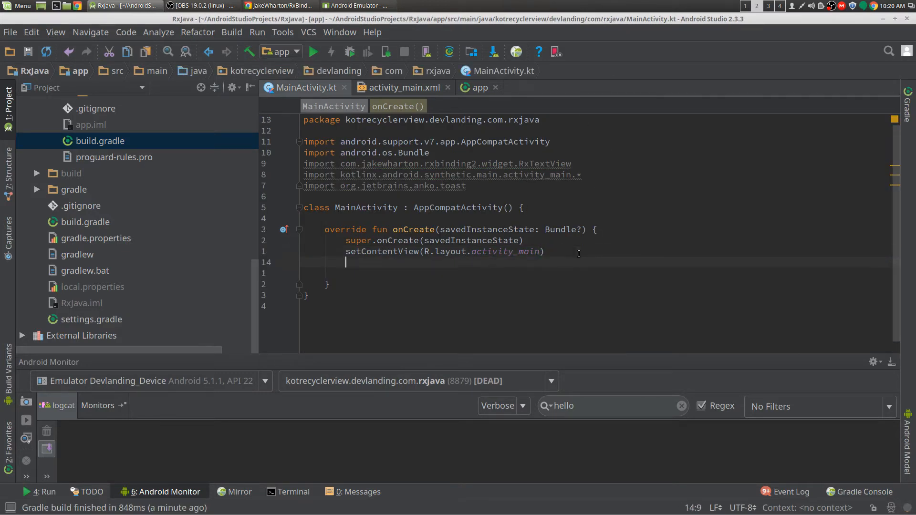
In onCreate, call RxTextView.textChanges(editText) via autocomplete.
text(Rx)
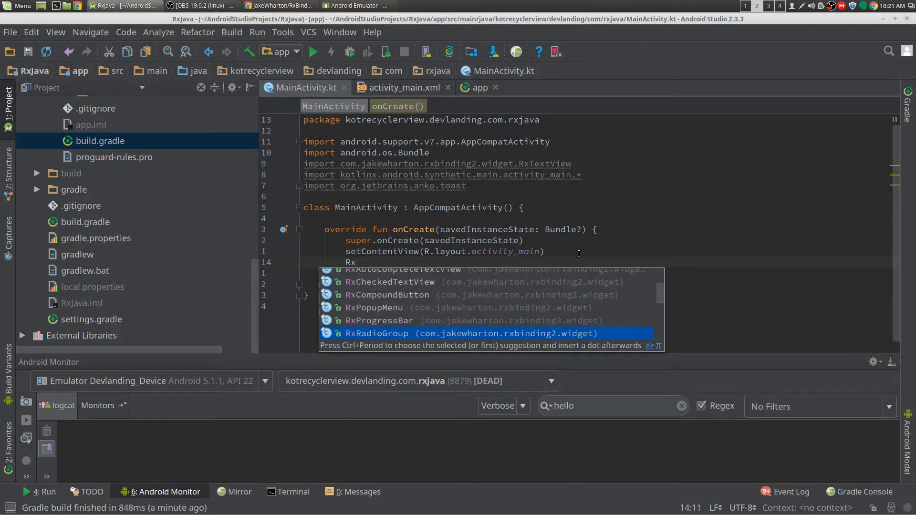
scroll(down, 3)
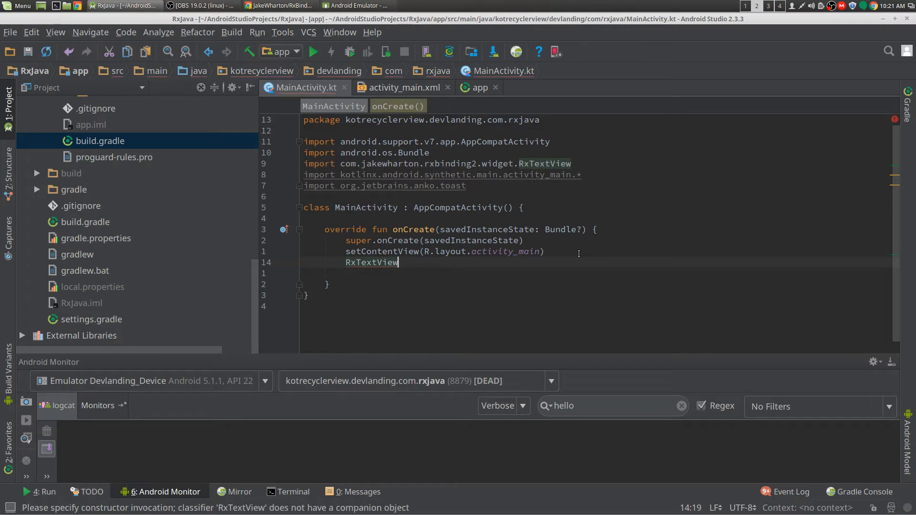
text(.textChanges)
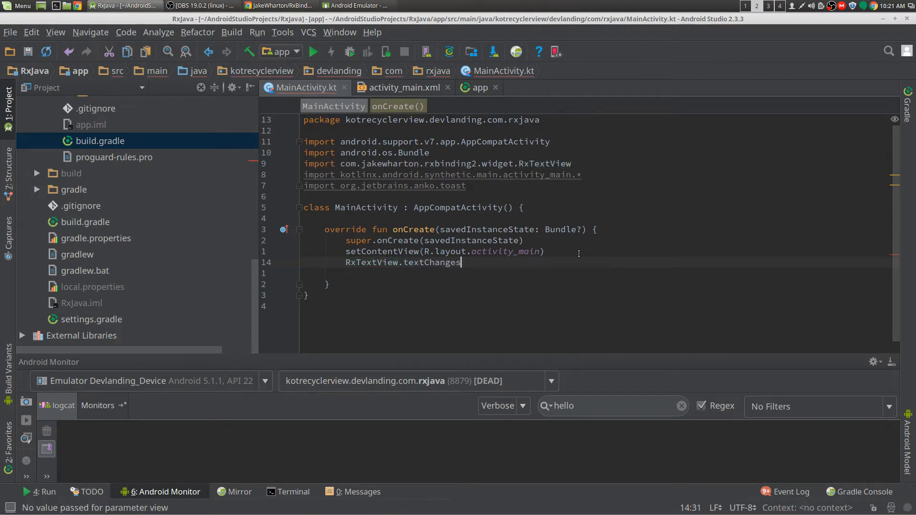
key(BackSpace)
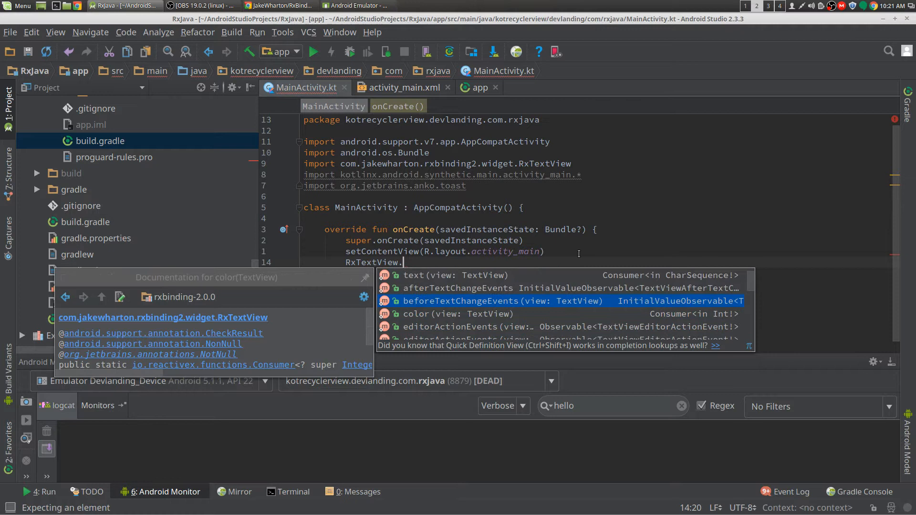
text(textChanges()
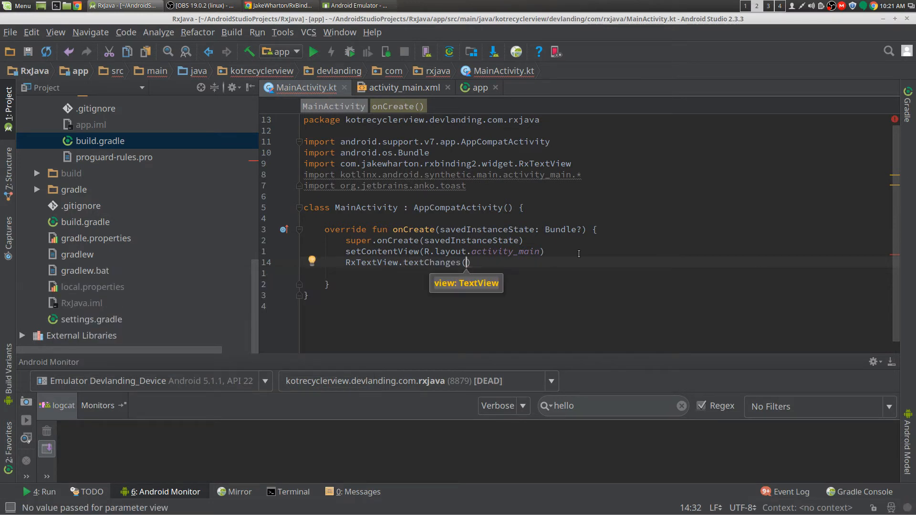
text(editT)
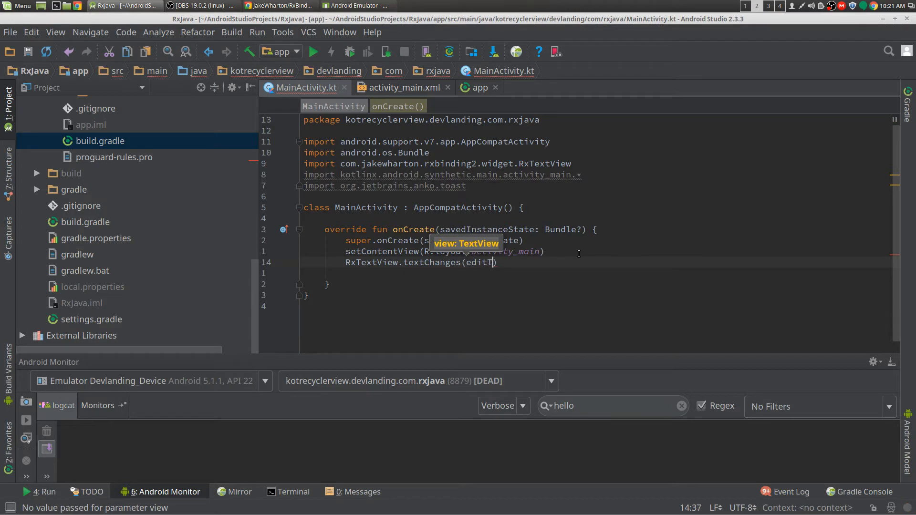
text(ext))
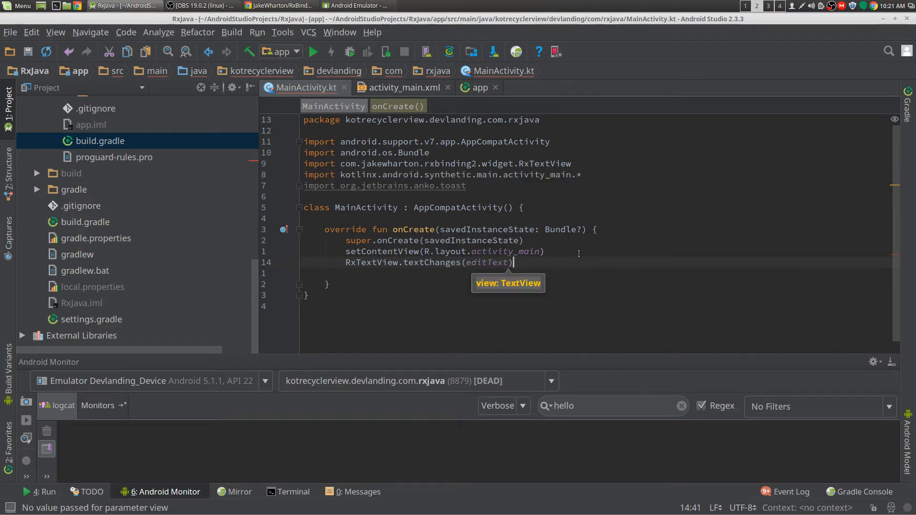
Chain .subscribe { text -> toast("text: $text") } onto the text changes.
text(.subscribe {)
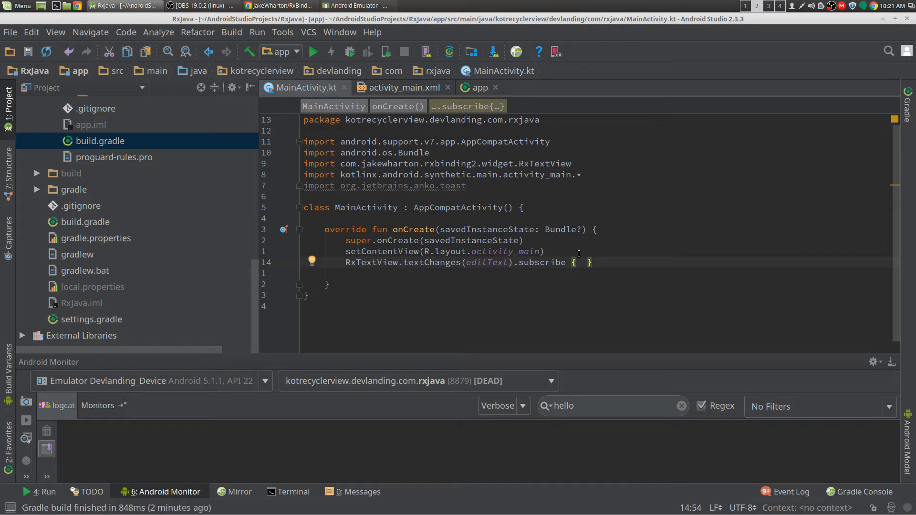
text(text ->)
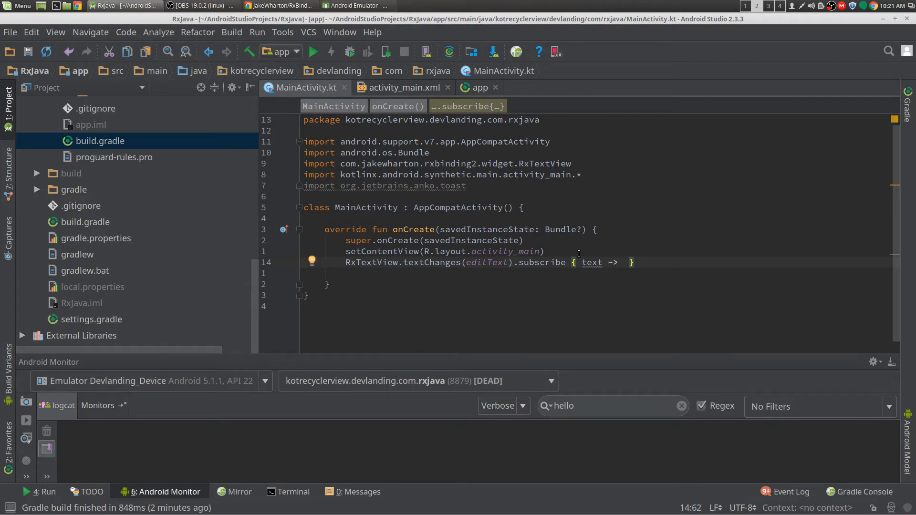
text(toast(te)
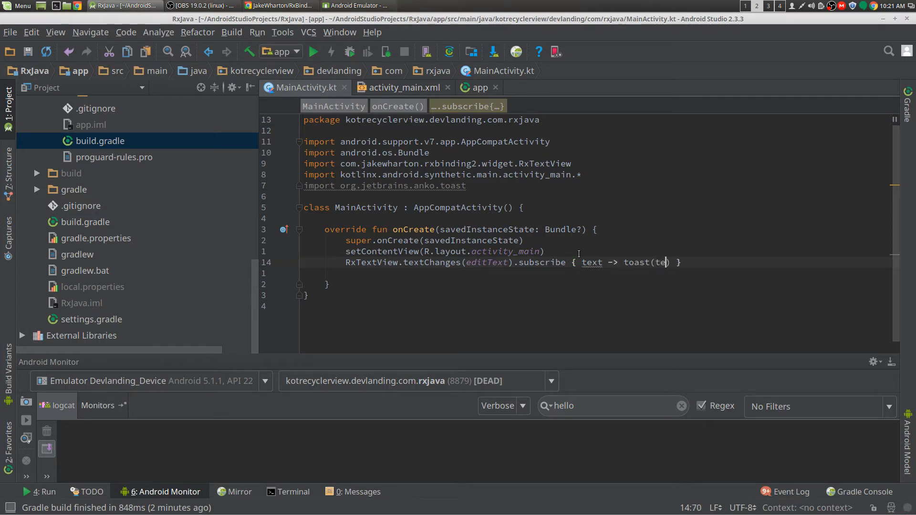
text("text: ")
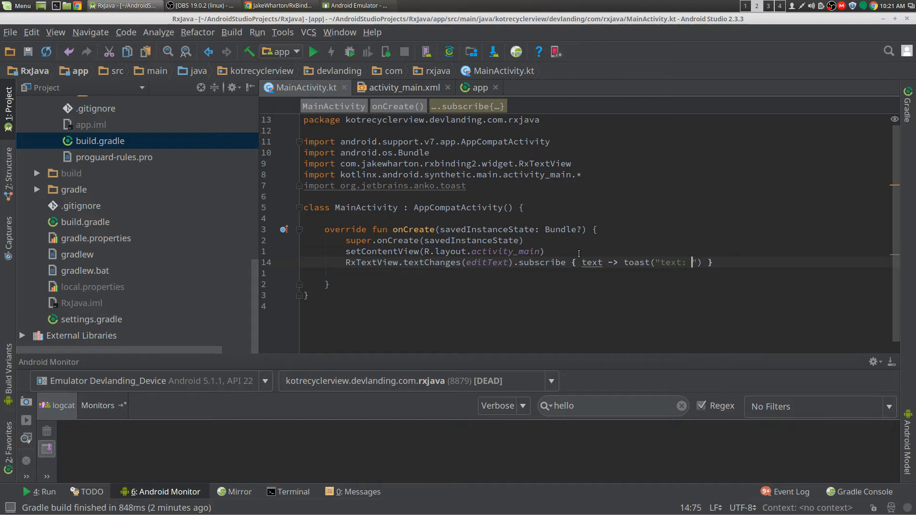
text($text)
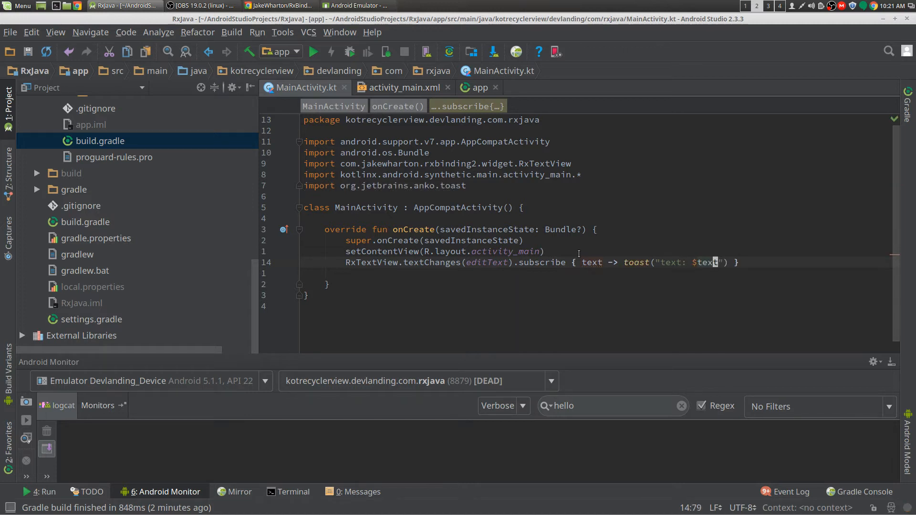
Run the app on the Android SDK x86 emulator and type into the field to show the toast.
click(313, 52)
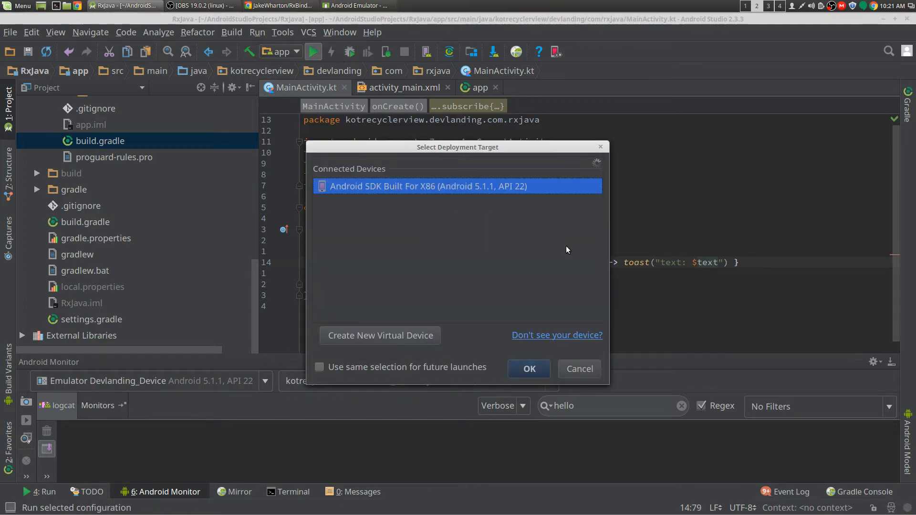
click(529, 368)
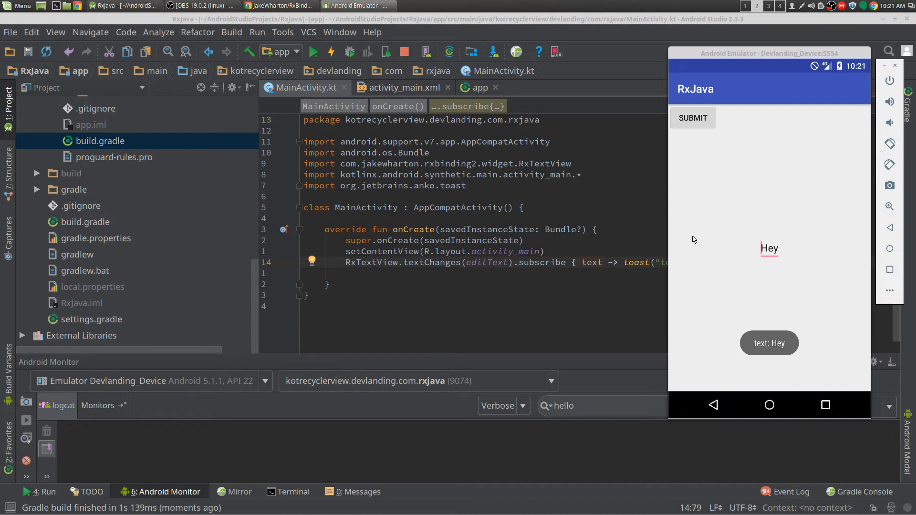
click(769, 248)
text( there)
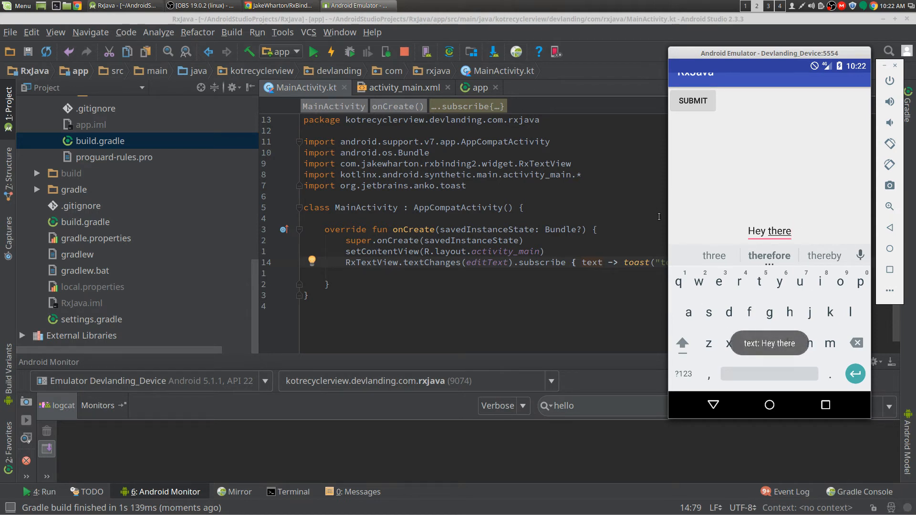
mouse_move(788, 241)
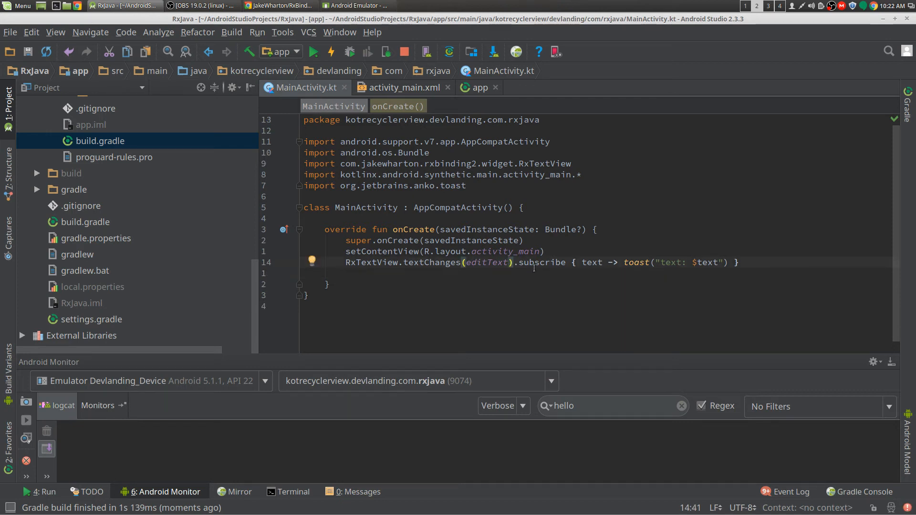
Insert .filter { text -> text.length > 10 } between textChanges(editText) and subscribe.
click(515, 263)
text(.)
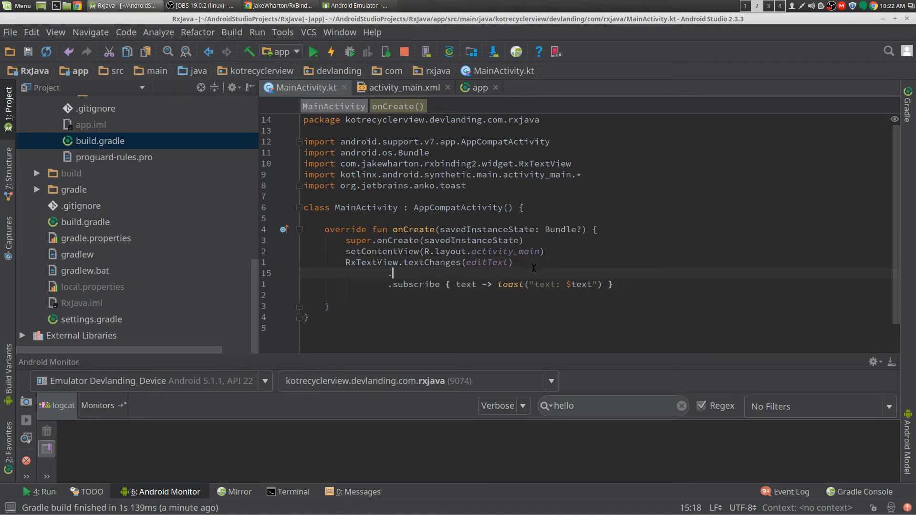
text(filter {)
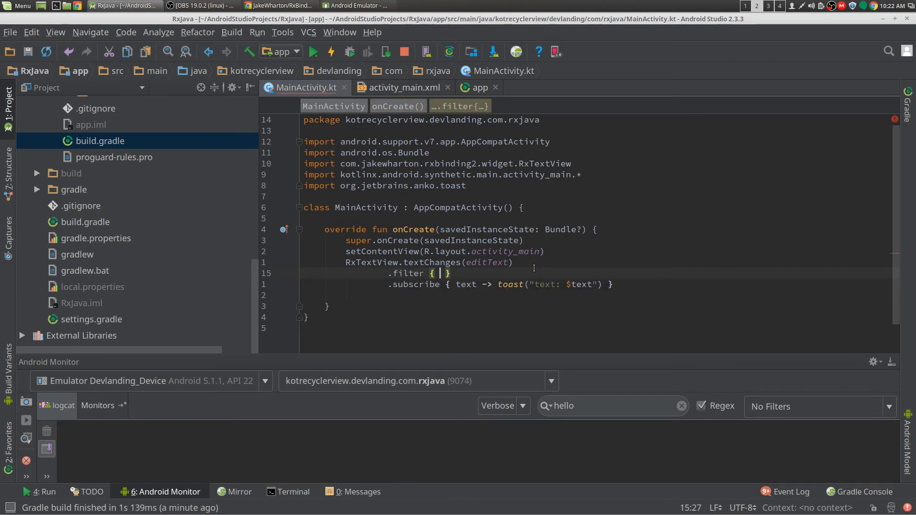
text(text)
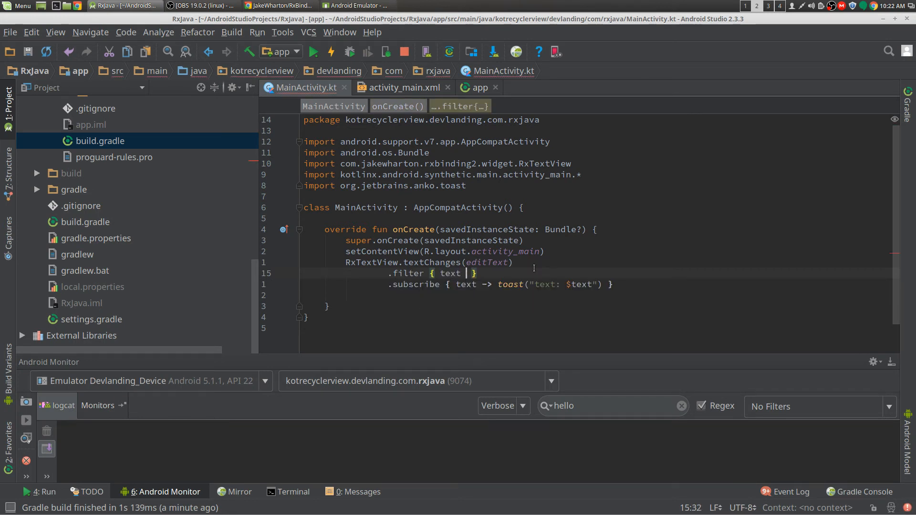
text(-> text)
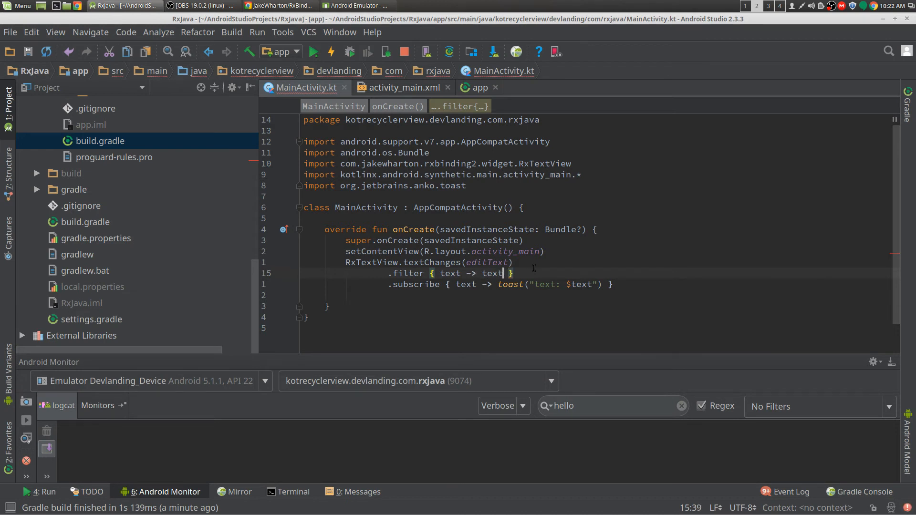
text(.length > 10)
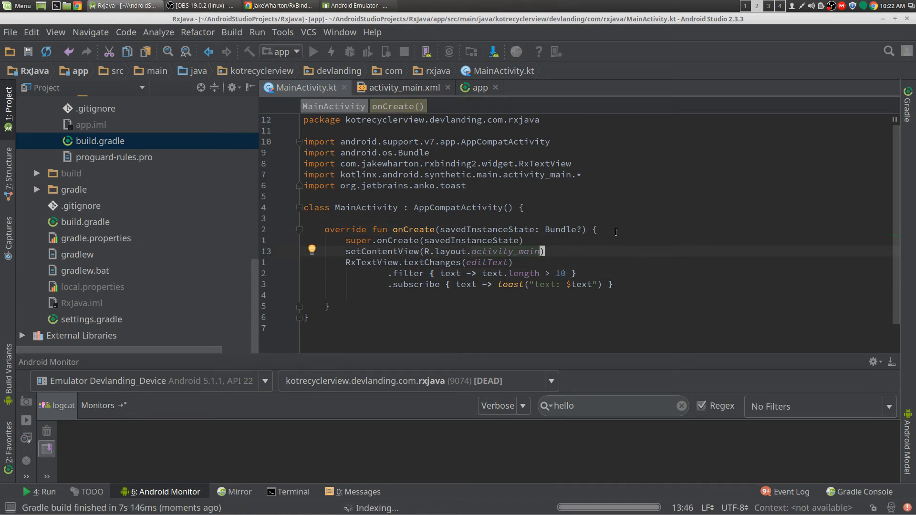
Rerun the app and type "Hey there viewers" so the toast appears only past 10 characters.
click(313, 51)
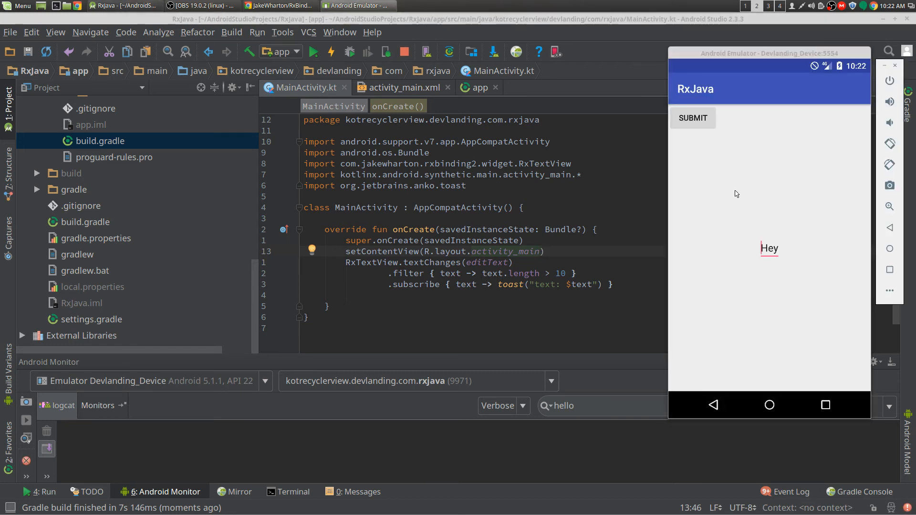
click(769, 248)
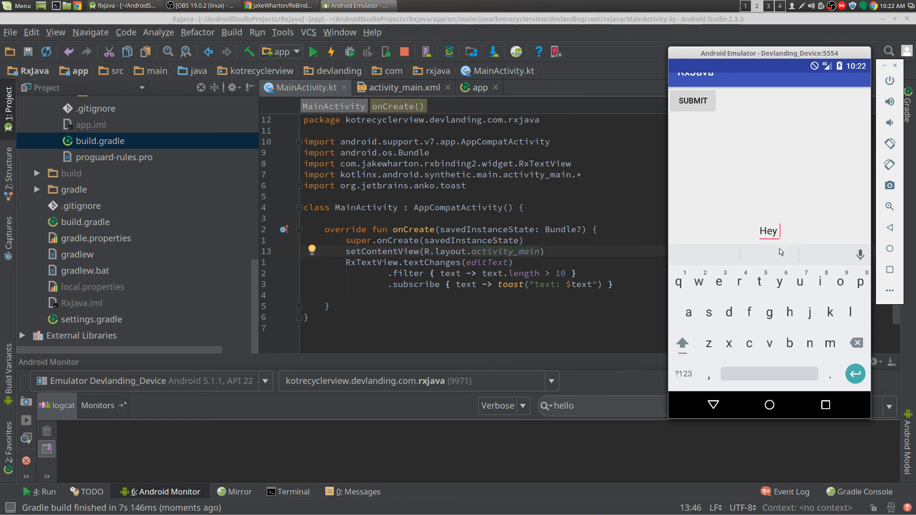
text(there vi)
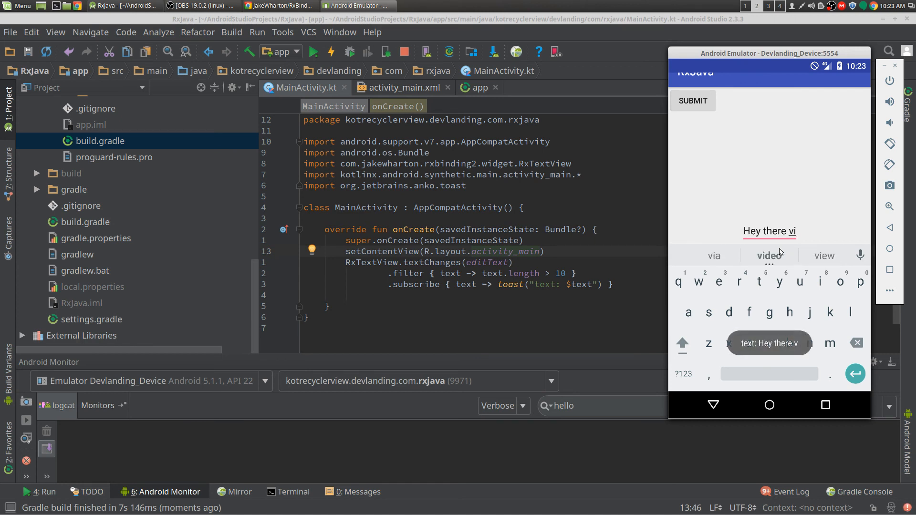
click(769, 256)
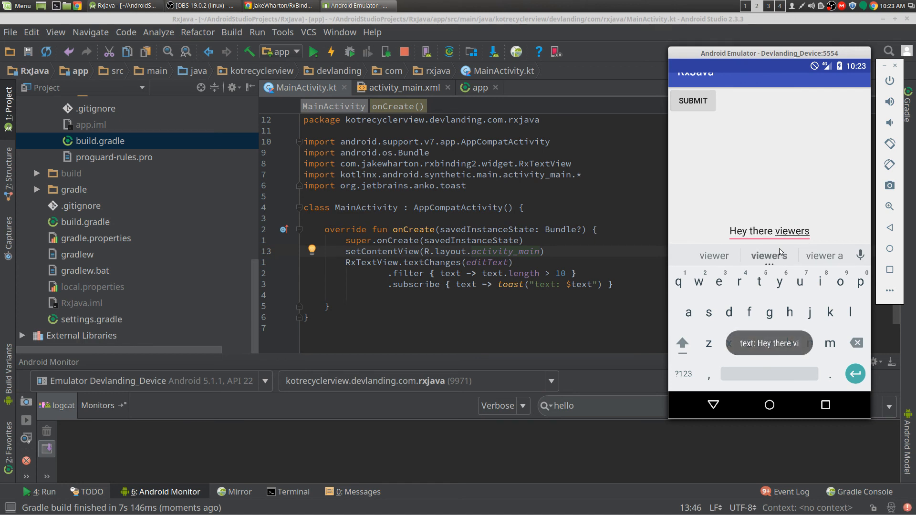